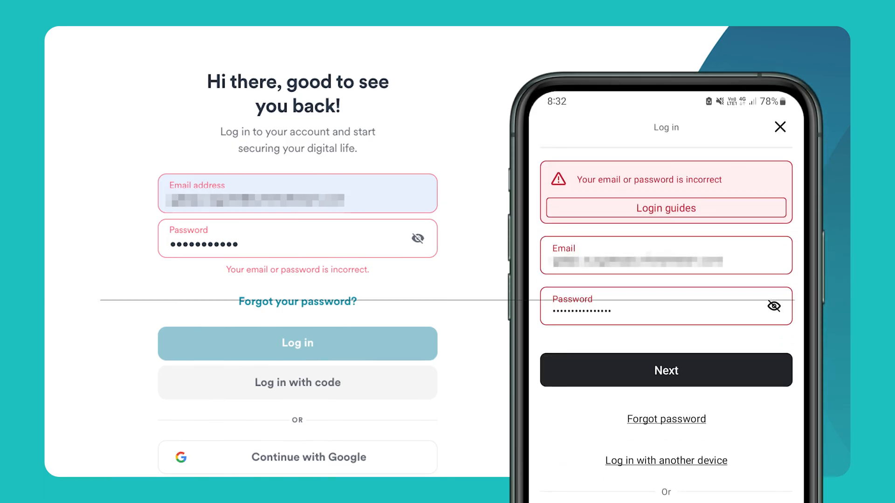
# Step: Open Surfshark's forgotten password recovery page from the login screen
pyautogui.click(297, 301)
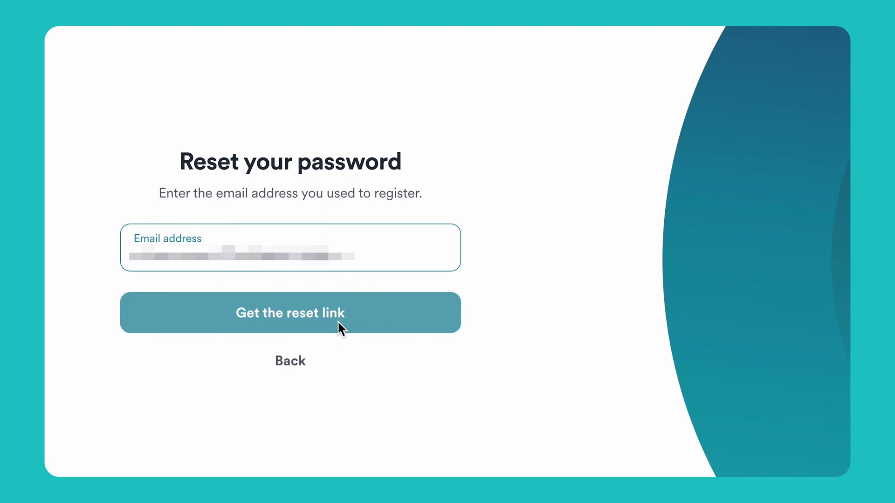
# Step: Request a Surfshark password reset link for the entered account email
pyautogui.click(290, 313)
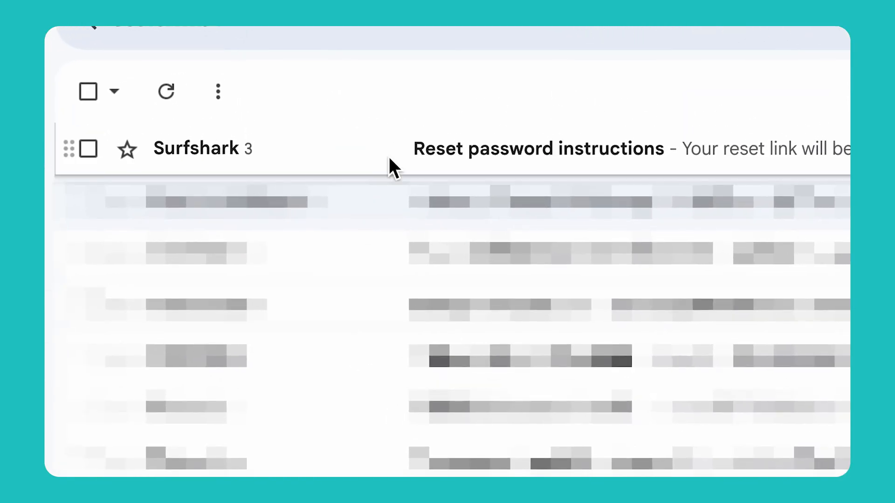
pyautogui.moveTo(551, 174)
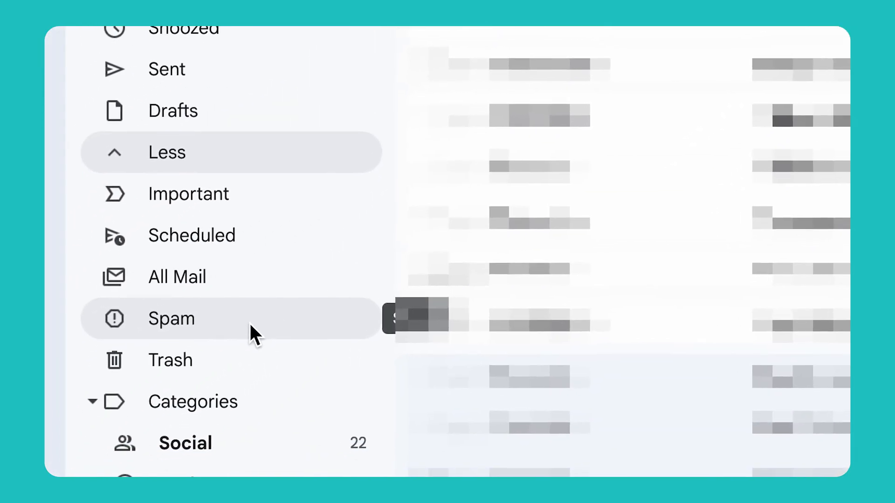
# Step: Check Gmail's Spam folder for the Surfshark 'Reset password instructions' email
pyautogui.click(171, 318)
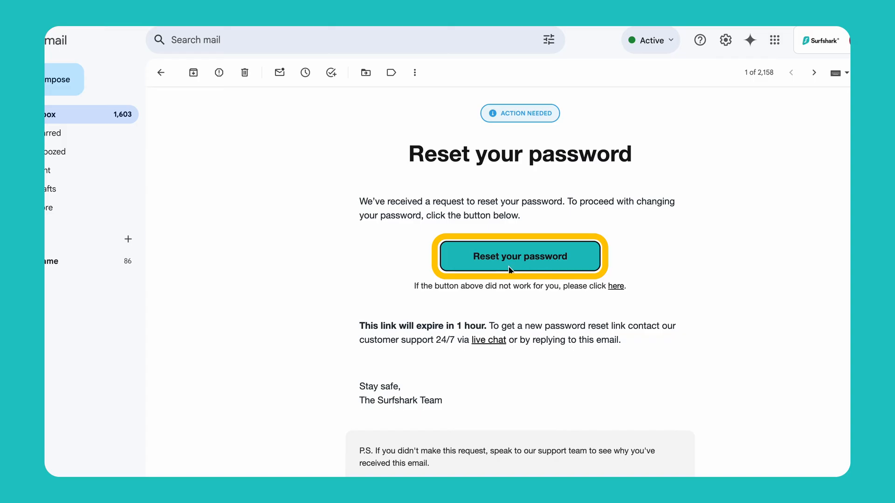
# Step: Follow the emailed 'Reset your password' link and confirm a new strong password
pyautogui.click(520, 257)
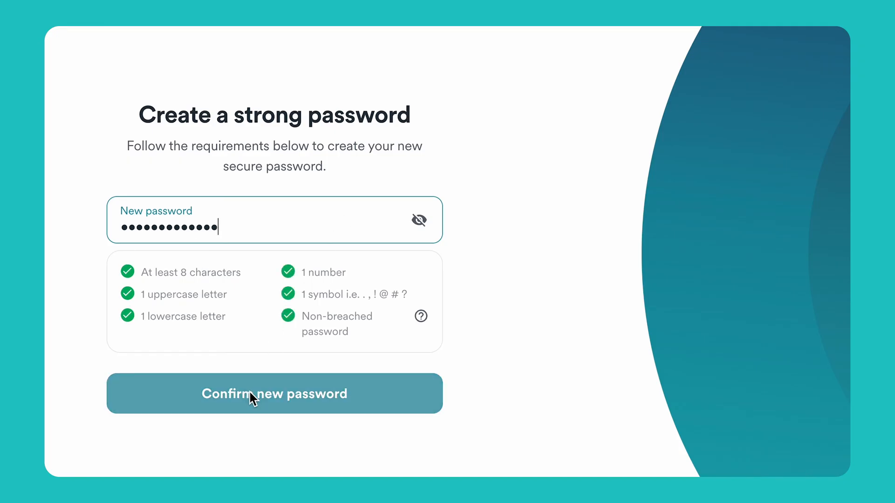
pyautogui.click(274, 394)
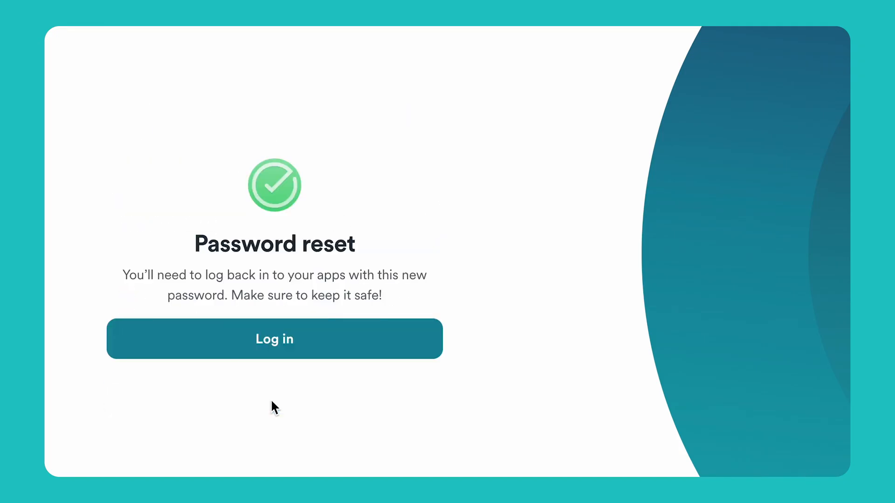
pyautogui.click(274, 339)
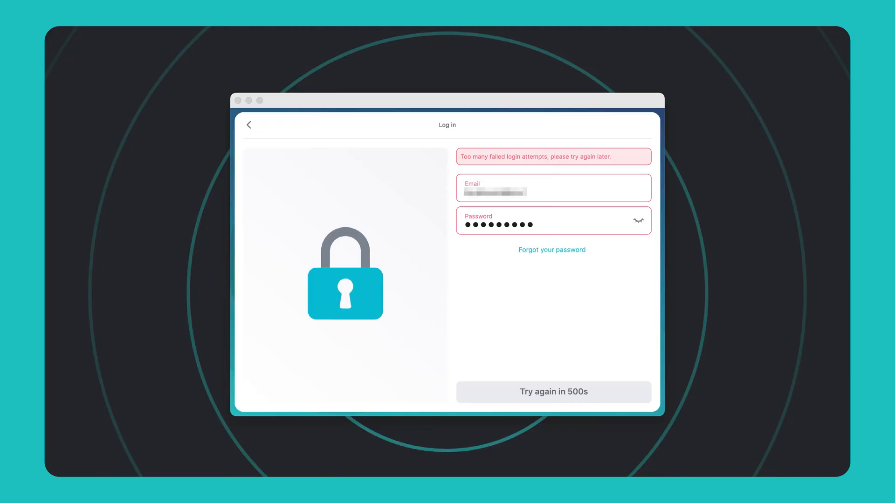